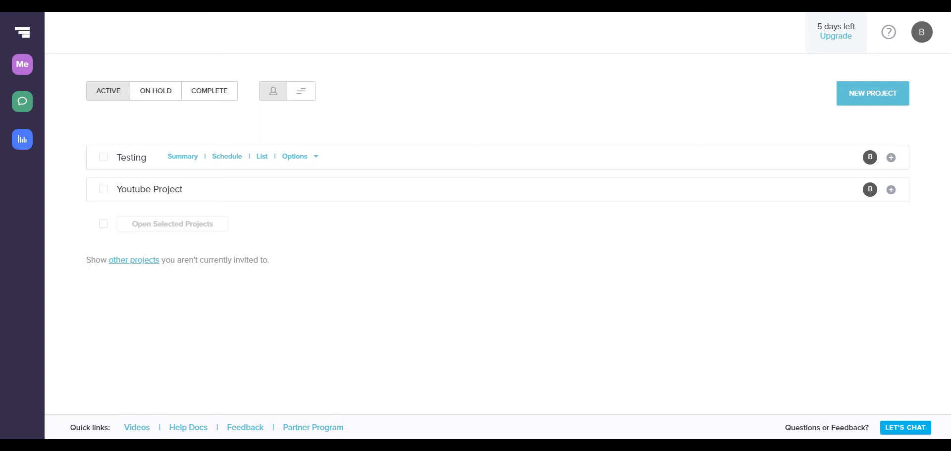
- Open the account dropdown from the profile avatar in the top-right corner
left_click(924, 43)
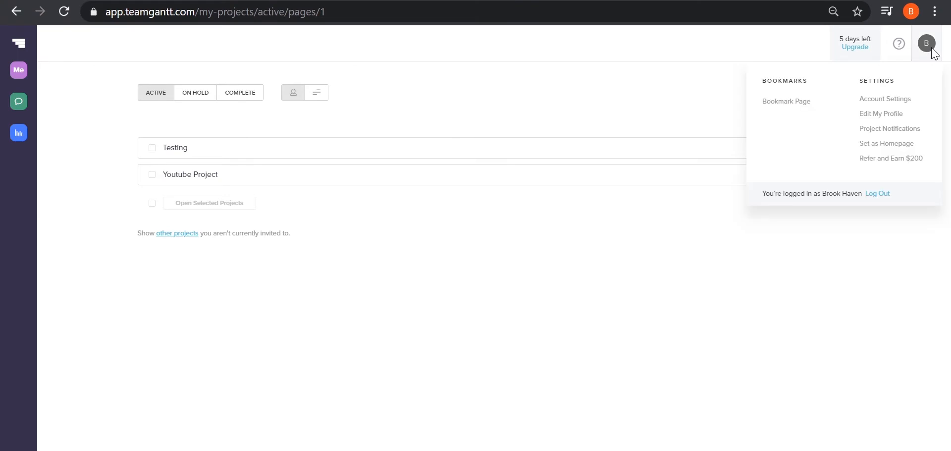
- Go to the Manage Your Account page via Account Settings
left_click(885, 98)
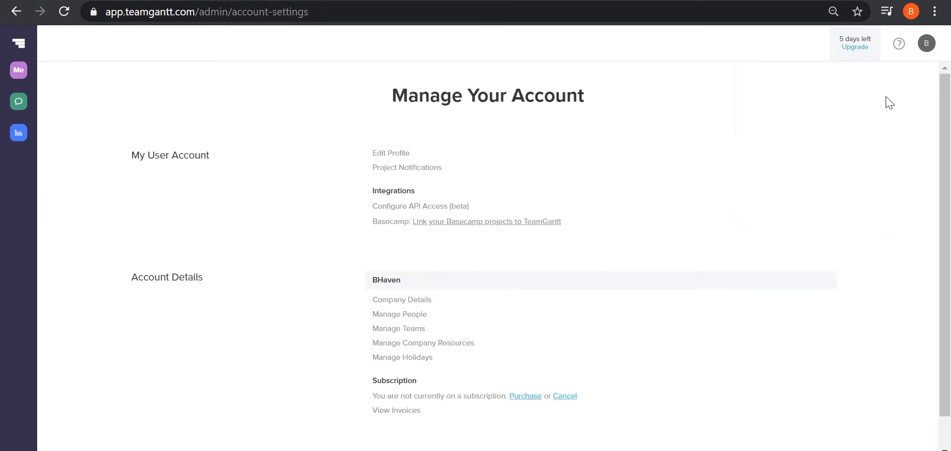
mouse_move(398, 329)
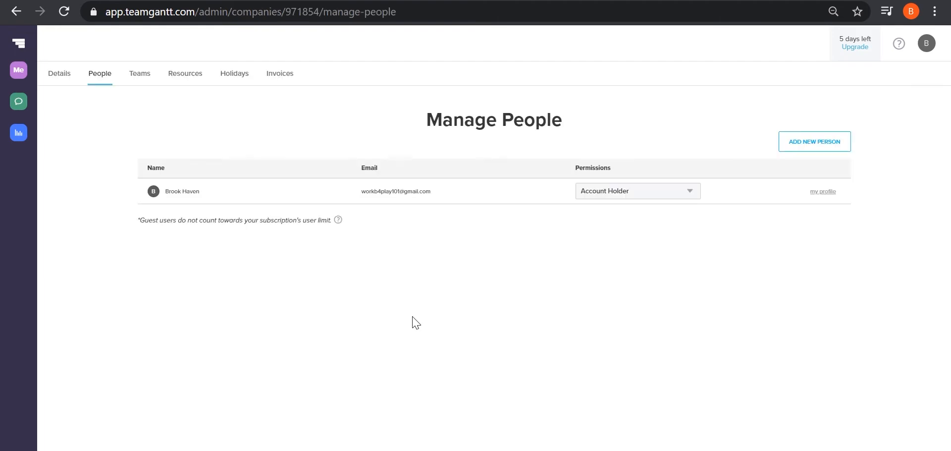
mouse_move(421, 344)
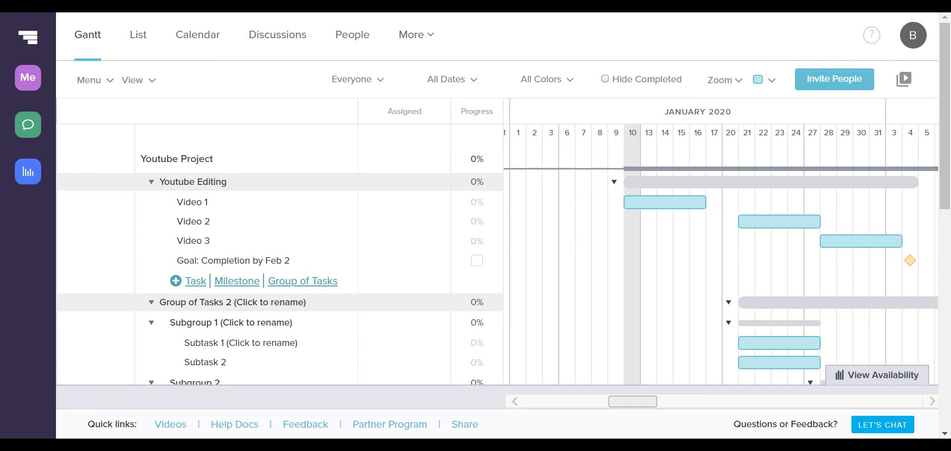
- Switch the Youtube Project to List view showing tasks with start and due dates
left_click(138, 35)
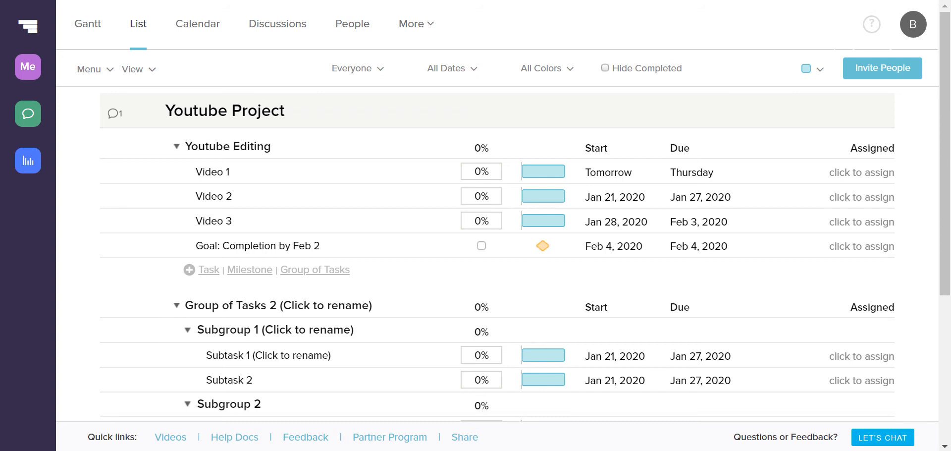
- Show the Youtube Project tasks on the January 2020 calendar
left_click(197, 24)
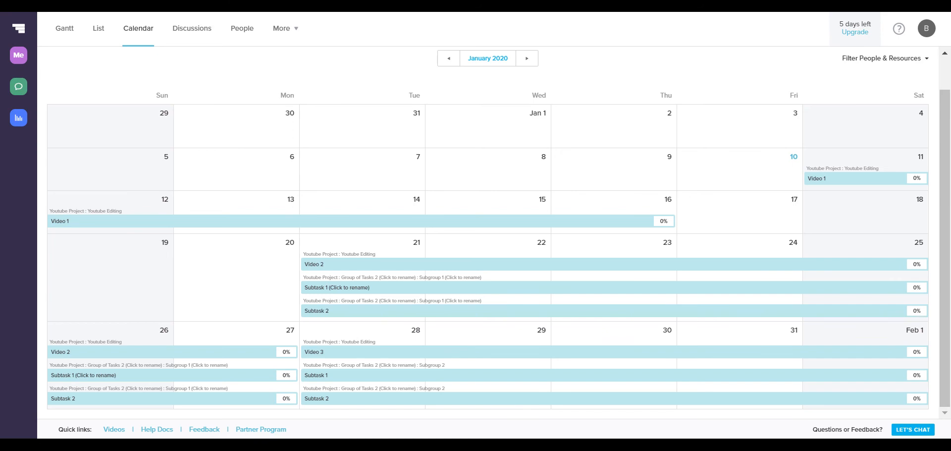
- Review the Discussions thread's welcome comment, then view the project's People page
left_click(192, 28)
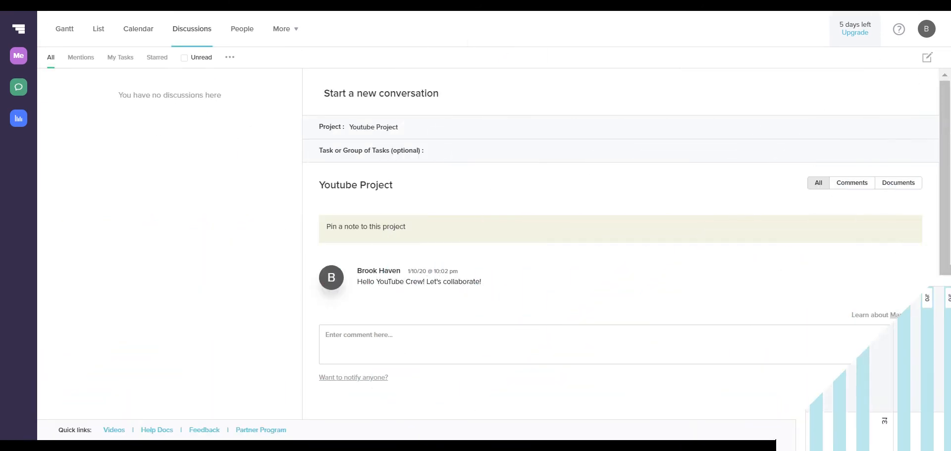
left_click(600, 344)
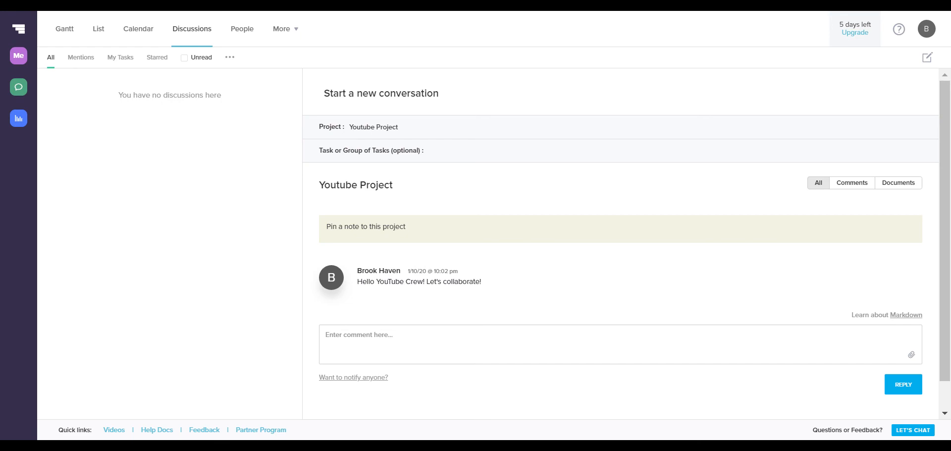
left_click(241, 29)
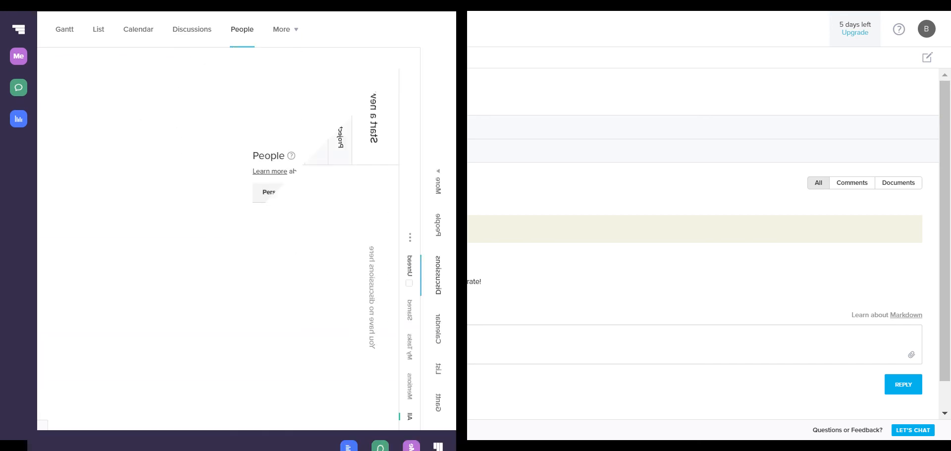